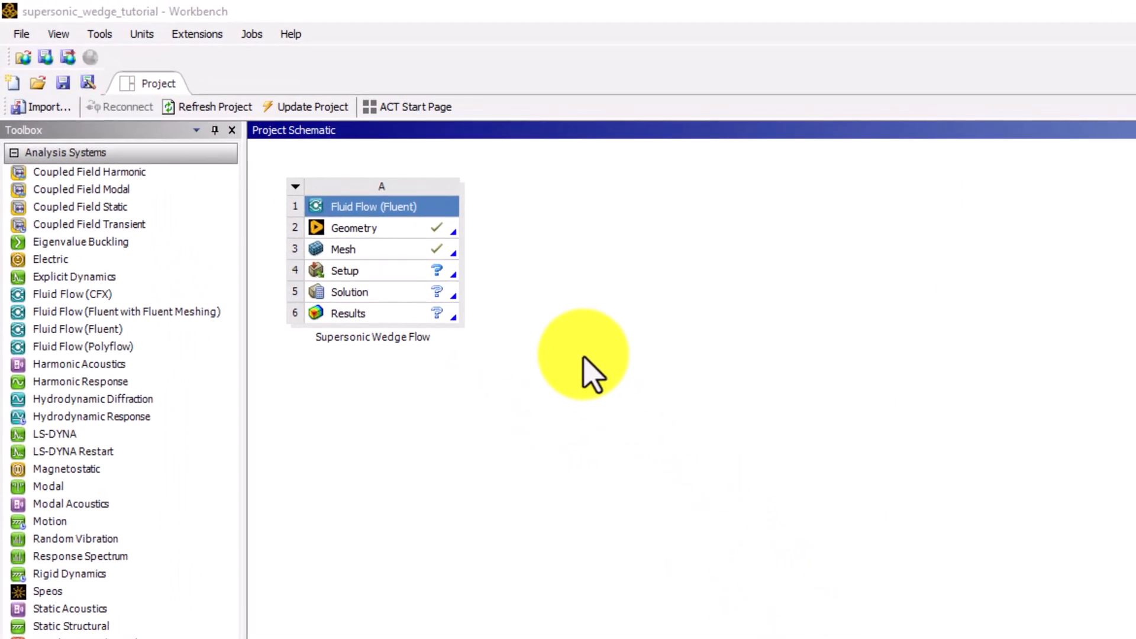
pyautogui.moveTo(427, 307)
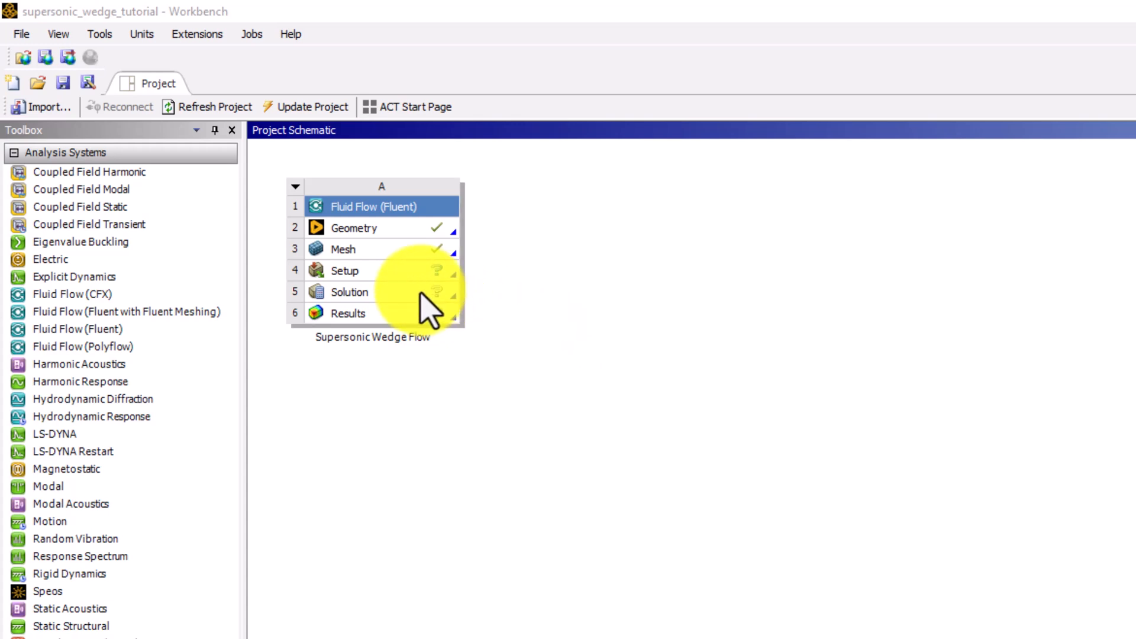
# Launch Fluent from the Supersonic Wedge Flow system's Solution cell.
pyautogui.click(350, 293)
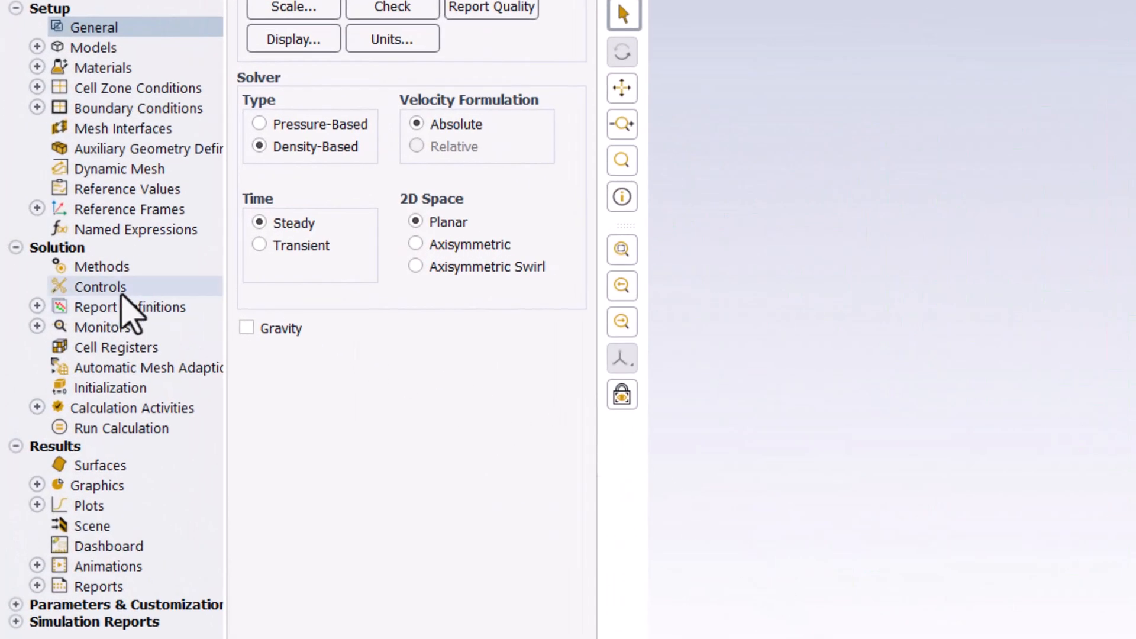
# Show the Solution Controls for the wedge case with Courant number 5.
pyautogui.click(99, 286)
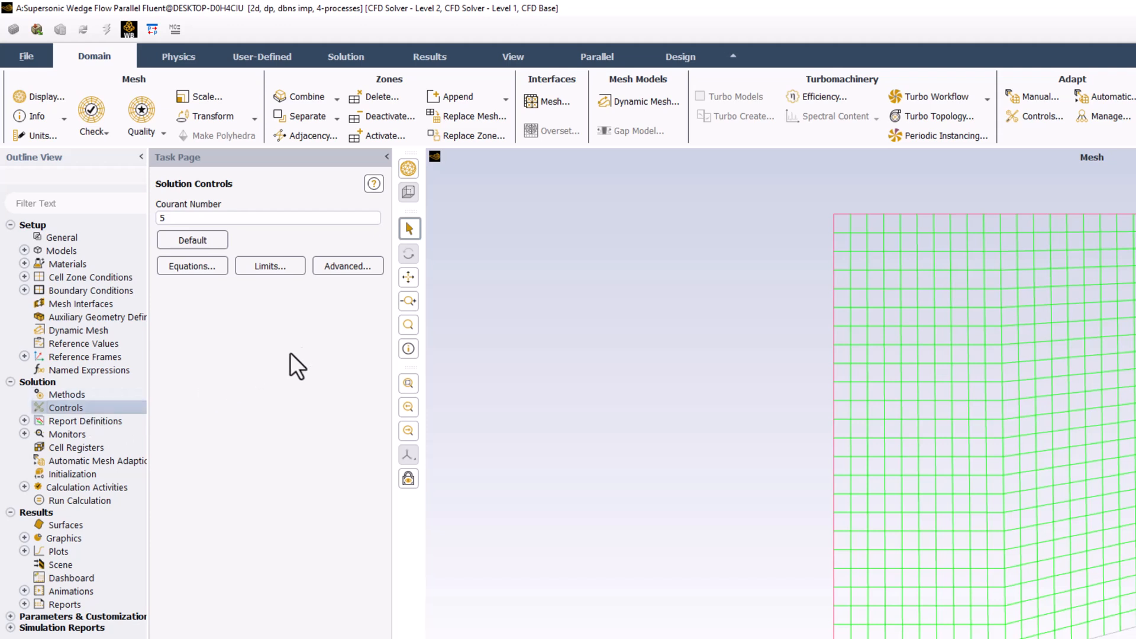
pyautogui.moveTo(567, 290)
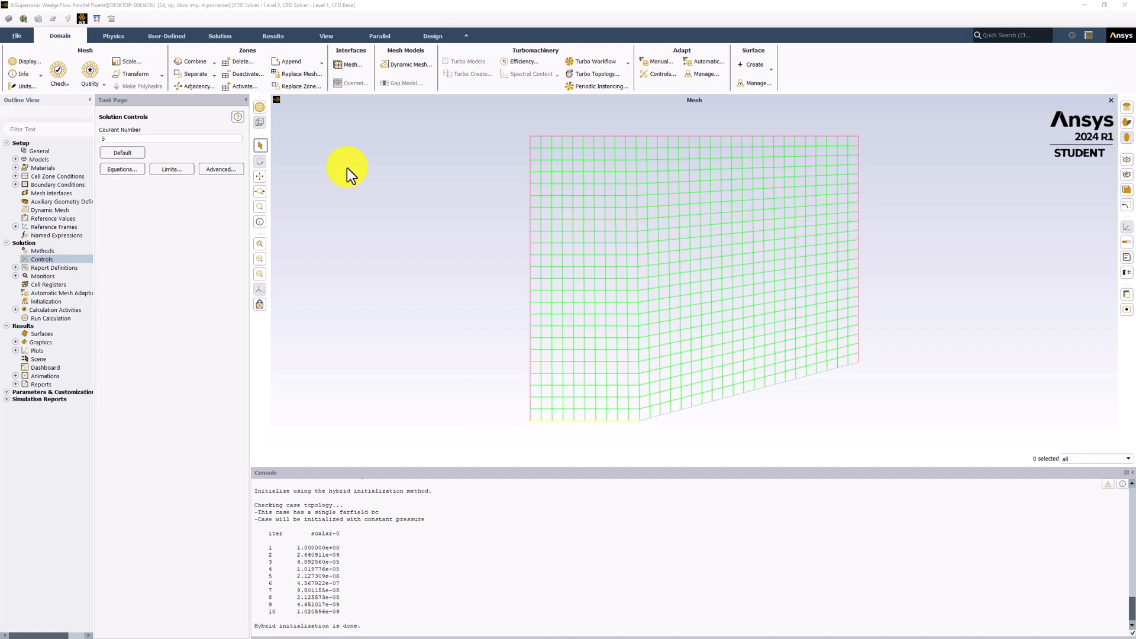
pyautogui.moveTo(352, 174)
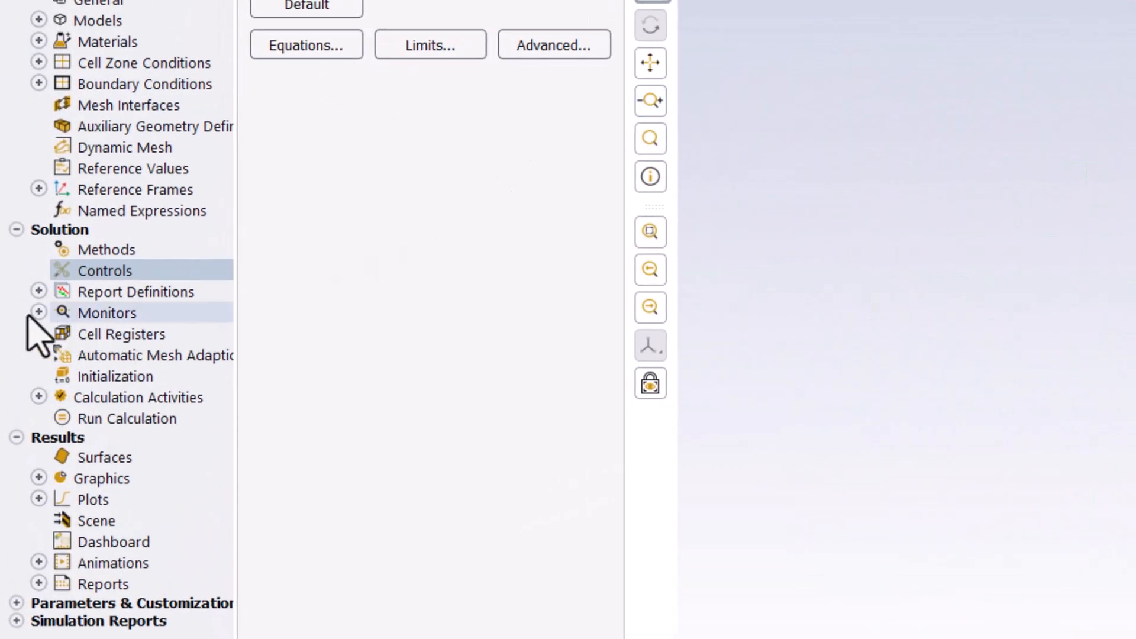
# Set the residual monitor's absolute convergence criteria to 1E-6 and apply.
pyautogui.click(38, 312)
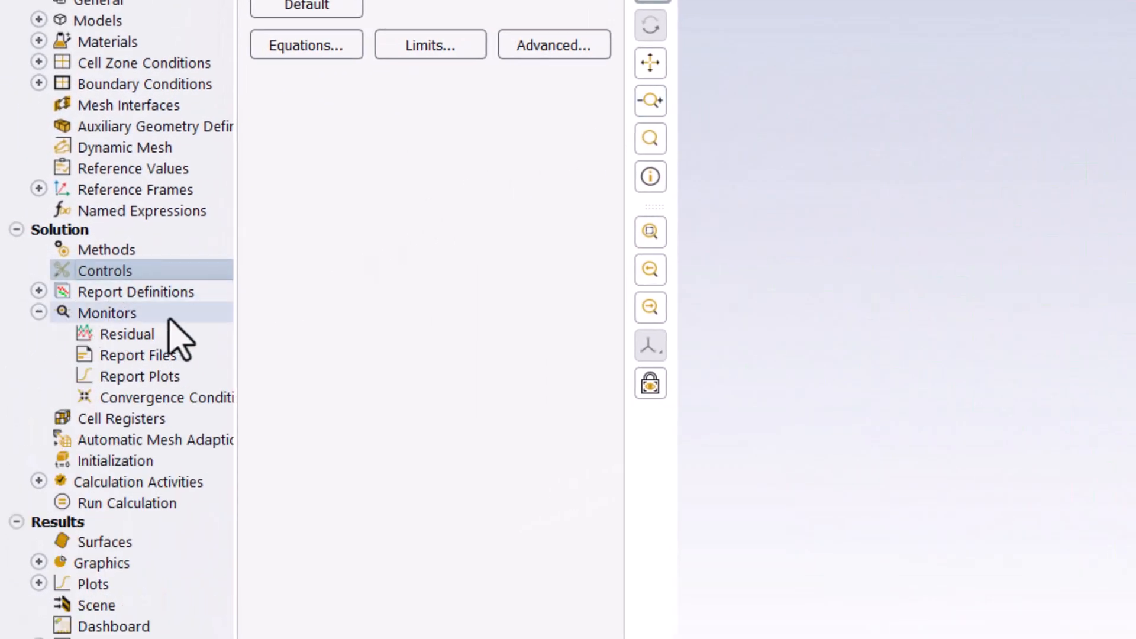
pyautogui.click(127, 334)
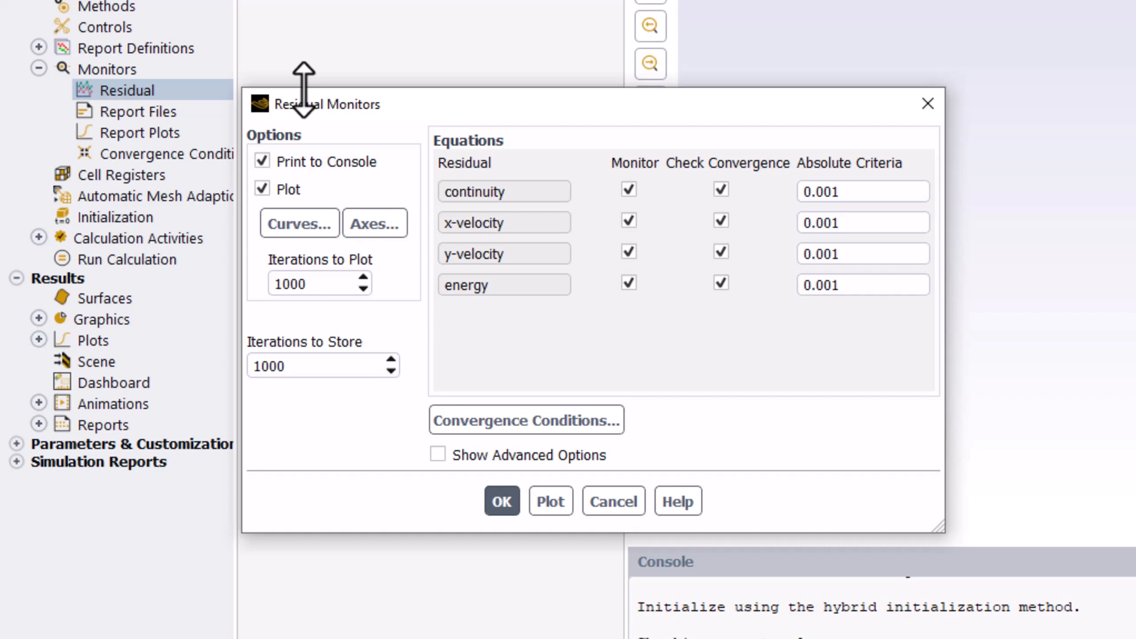
pyautogui.moveTo(809, 174)
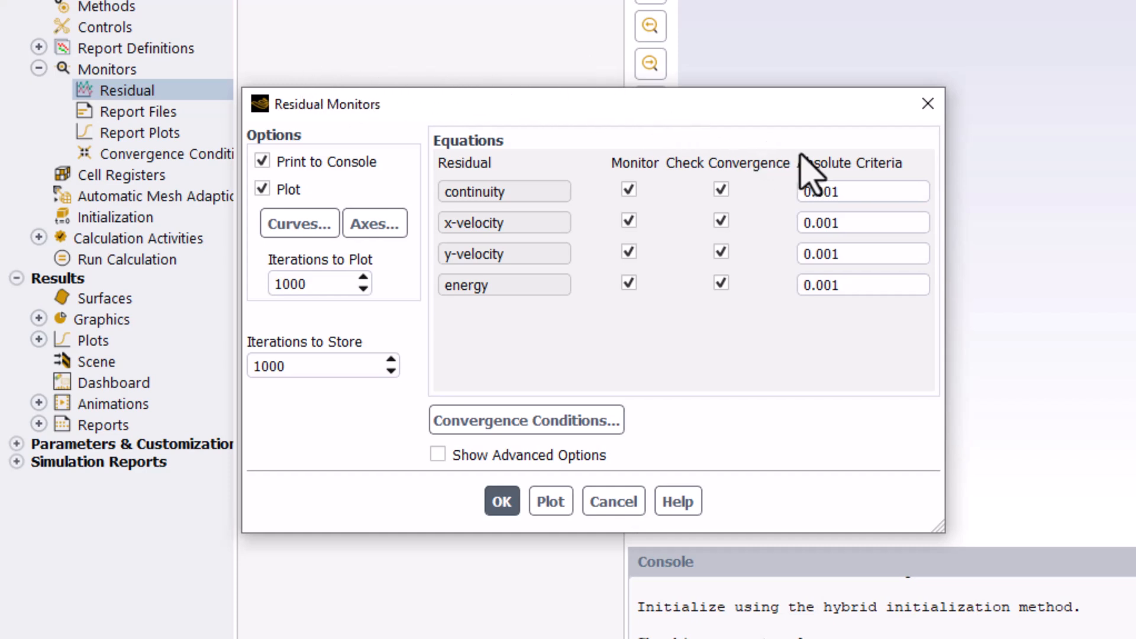
pyautogui.tripleClick(863, 192)
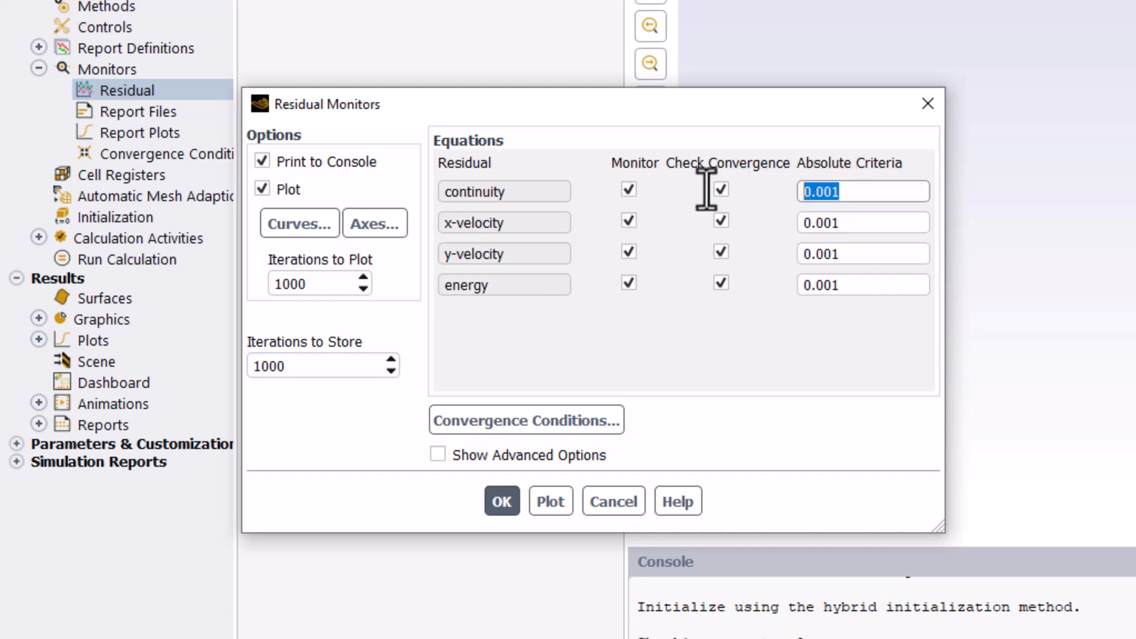
pyautogui.write('1E-6')
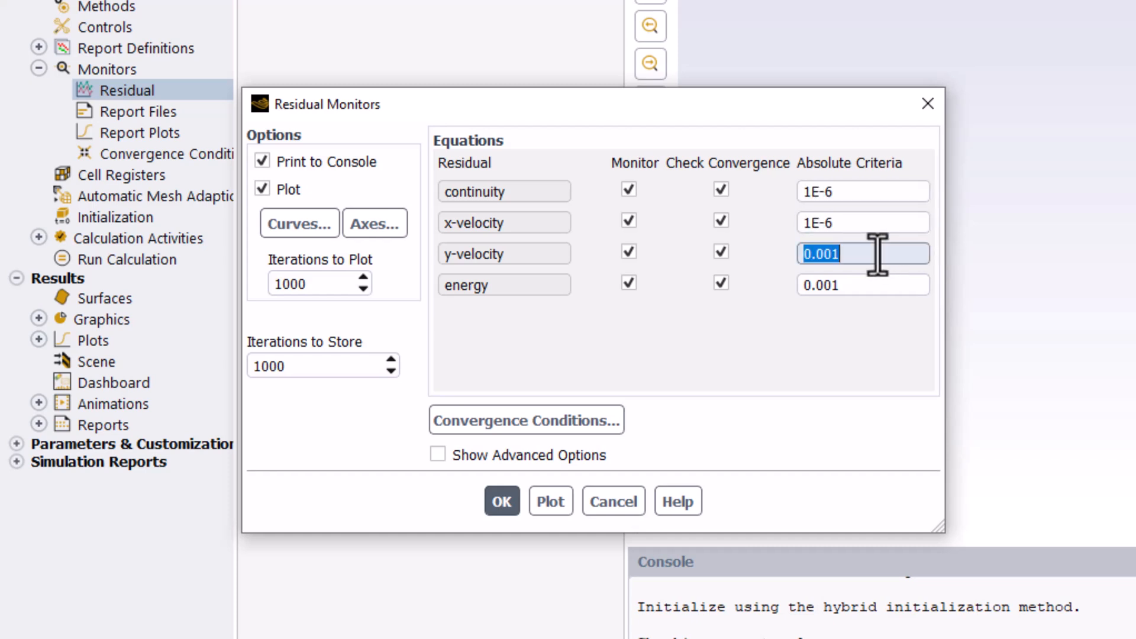
pyautogui.write('1E-6')
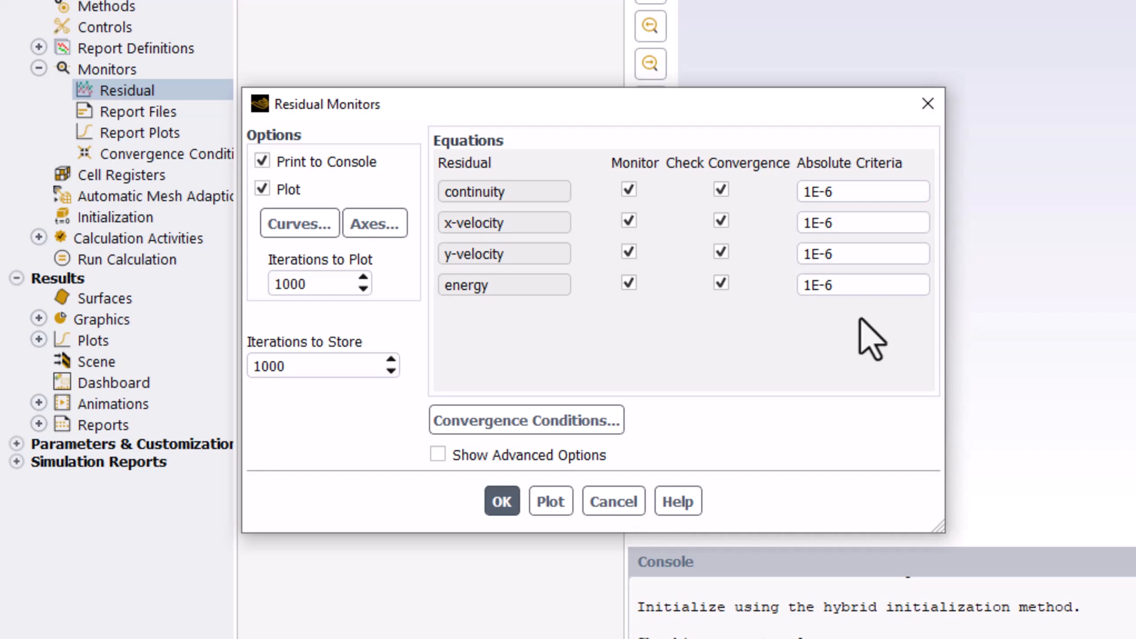
pyautogui.moveTo(676, 492)
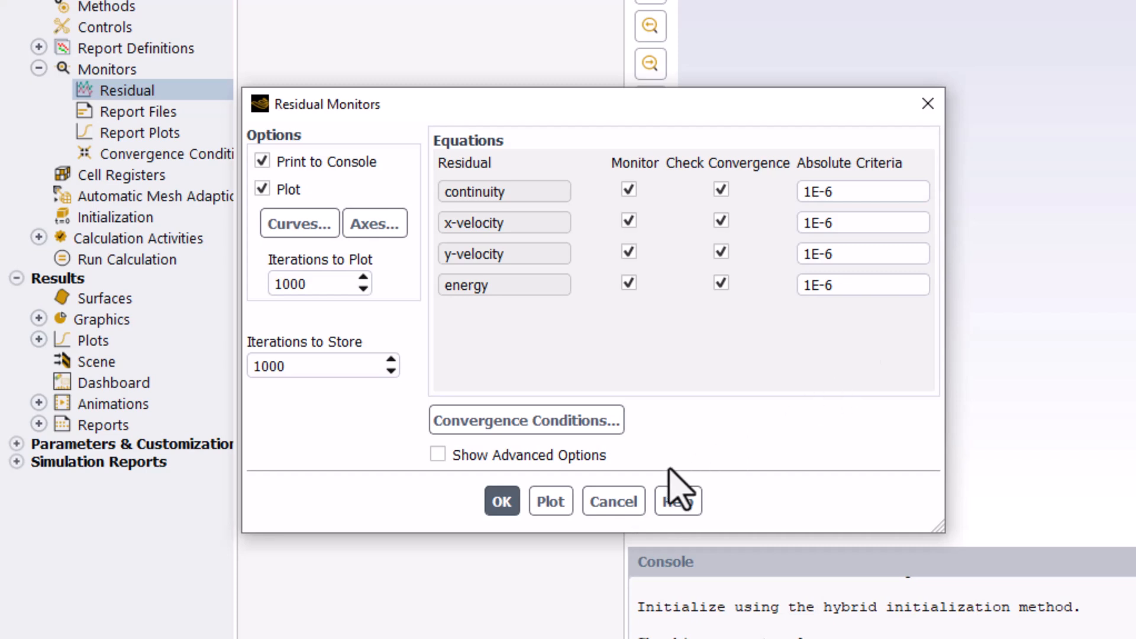
pyautogui.click(502, 500)
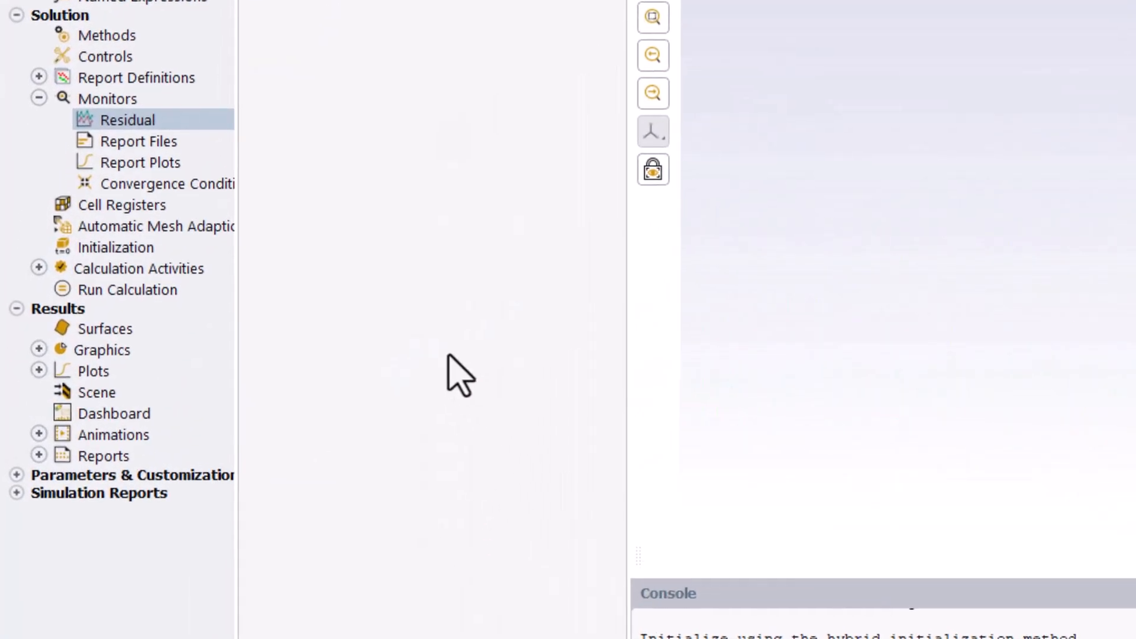
# Initialize the flow with Standard Initialization computed from farfield, discarding unsaved data.
pyautogui.click(114, 247)
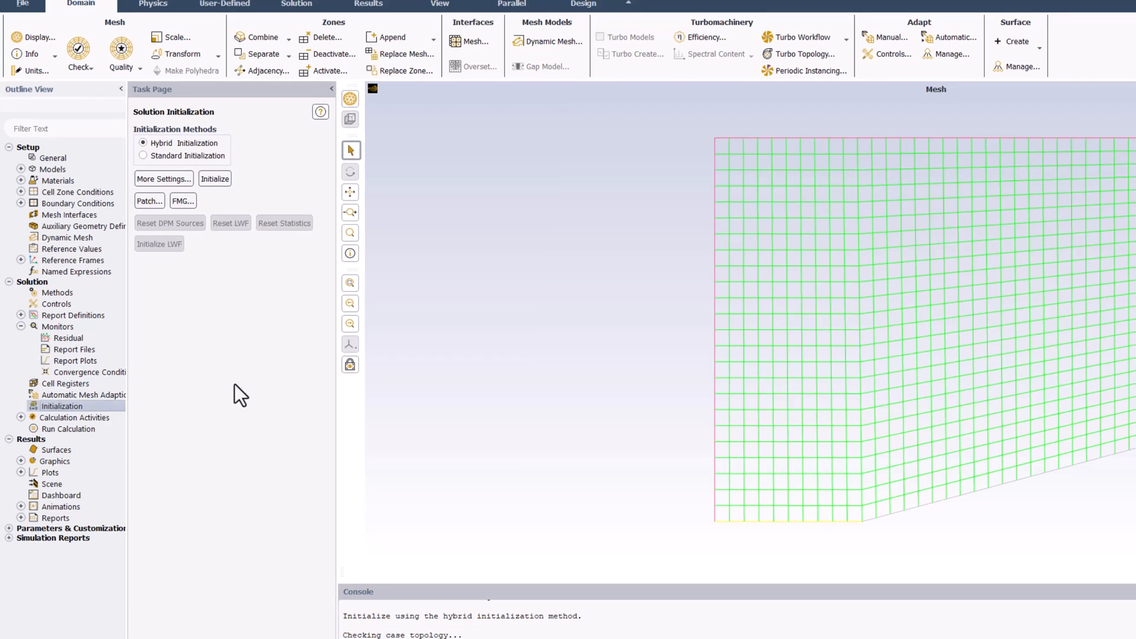
pyautogui.click(144, 156)
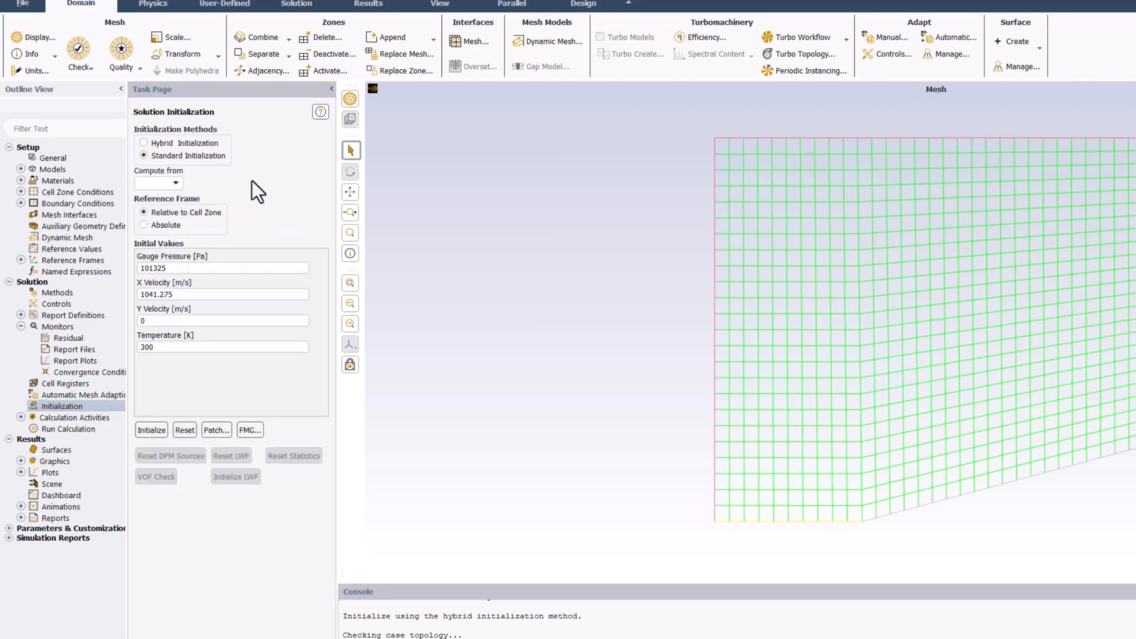
pyautogui.click(175, 183)
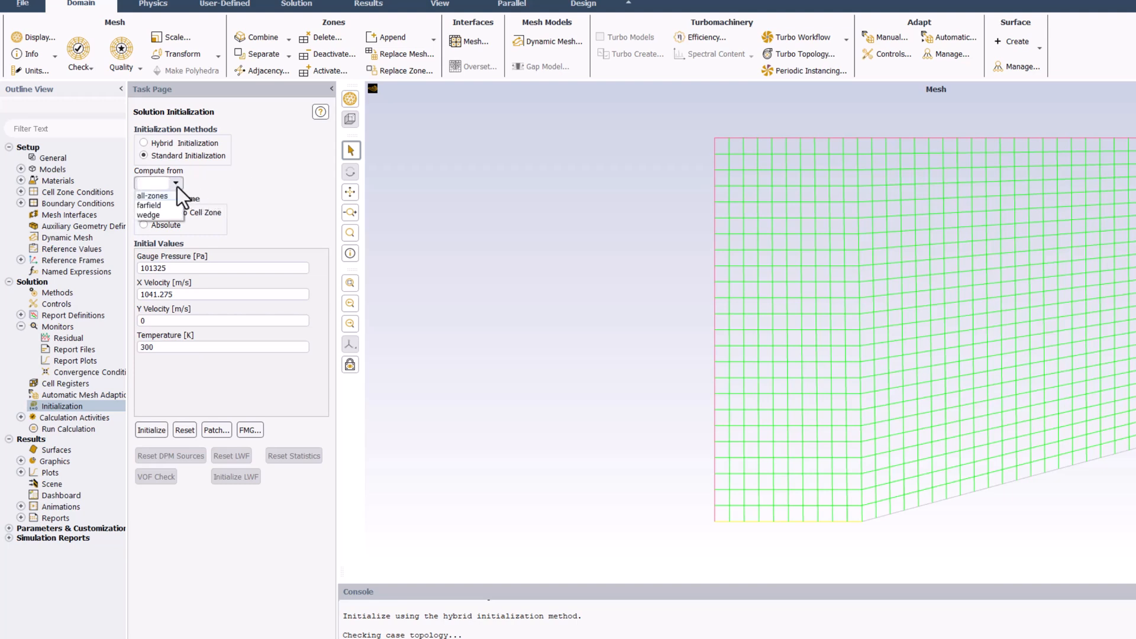
pyautogui.click(147, 205)
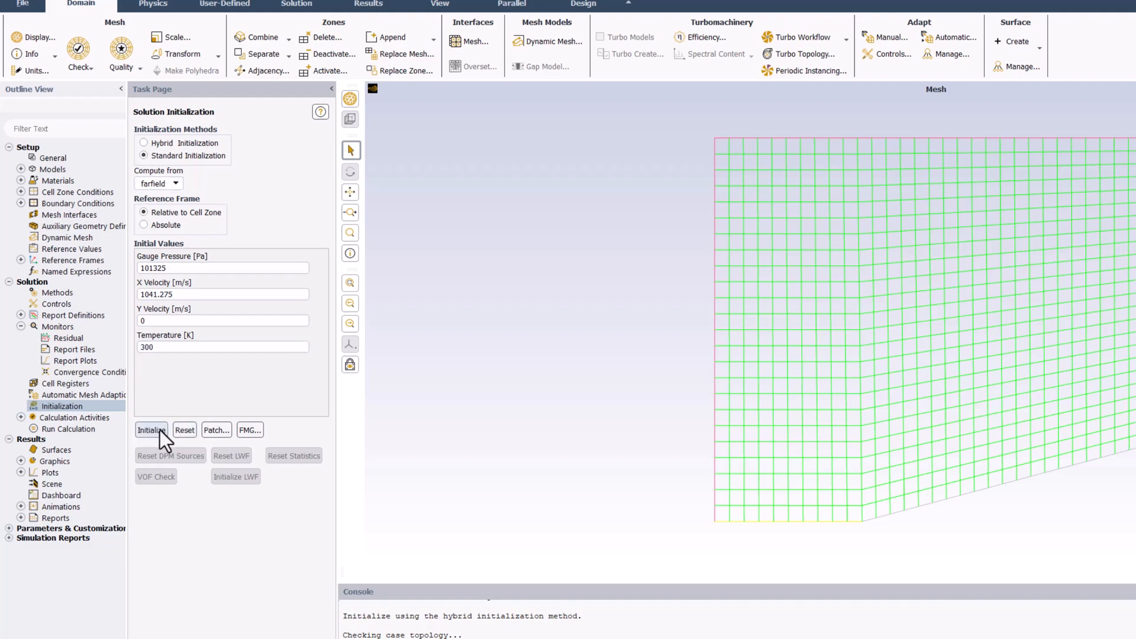
pyautogui.click(150, 429)
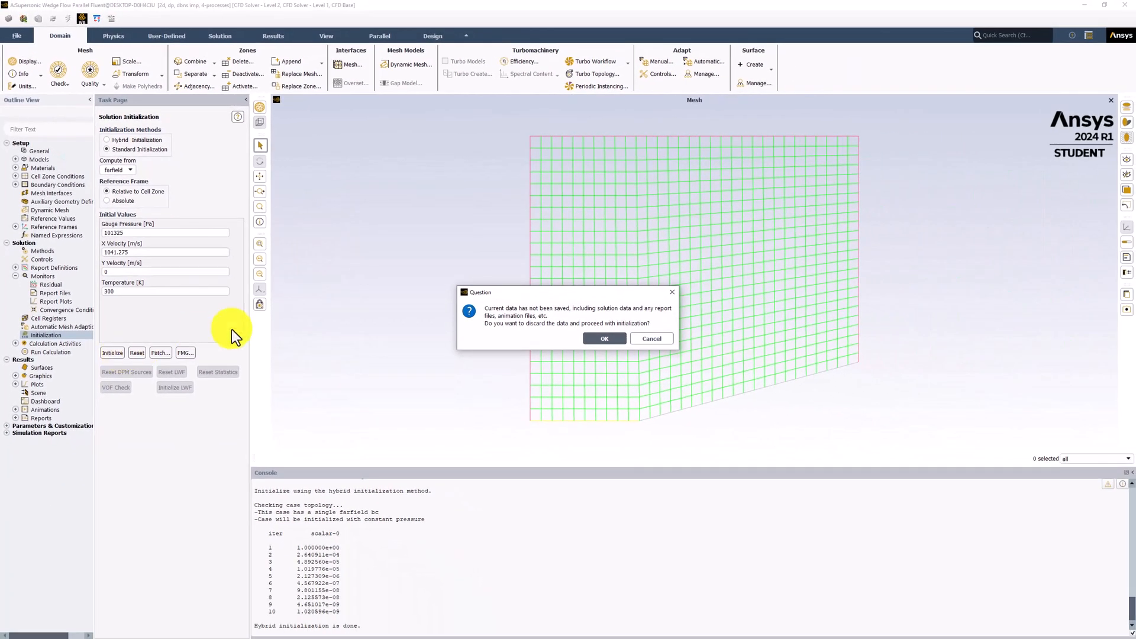
pyautogui.click(604, 339)
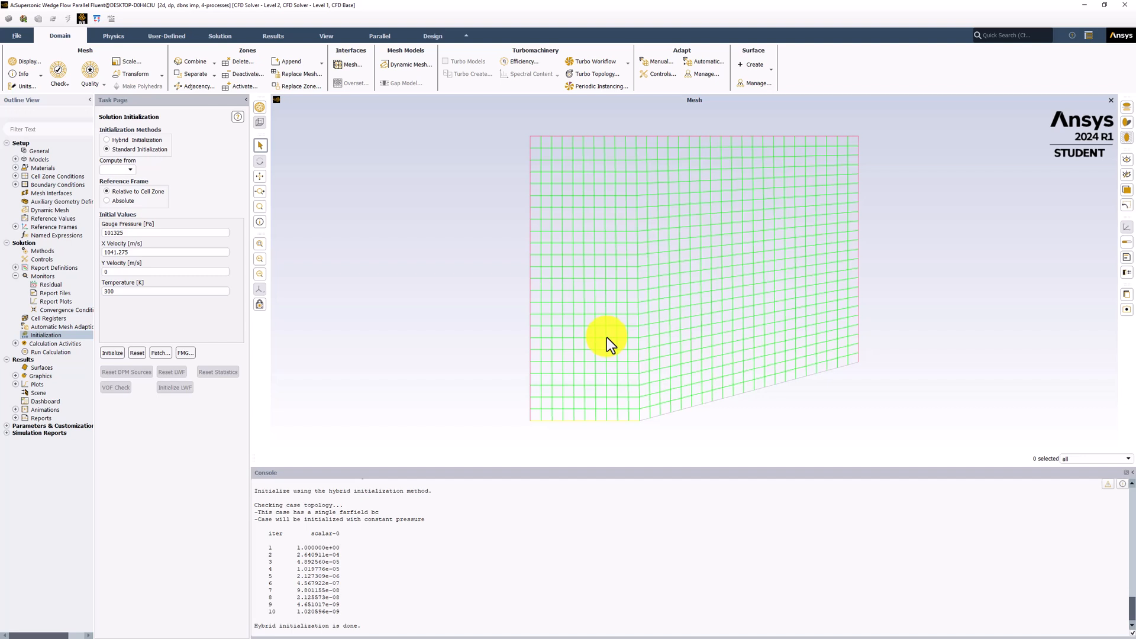
pyautogui.moveTo(619, 376)
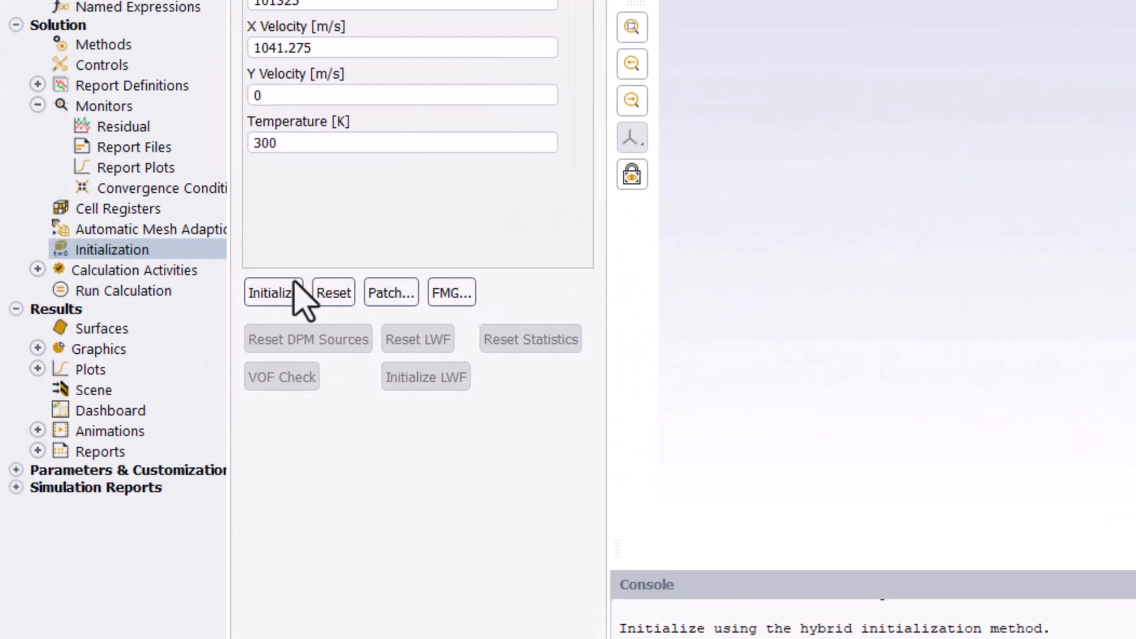
# Run the calculation with Number of Iterations set to 100.
pyautogui.click(68, 448)
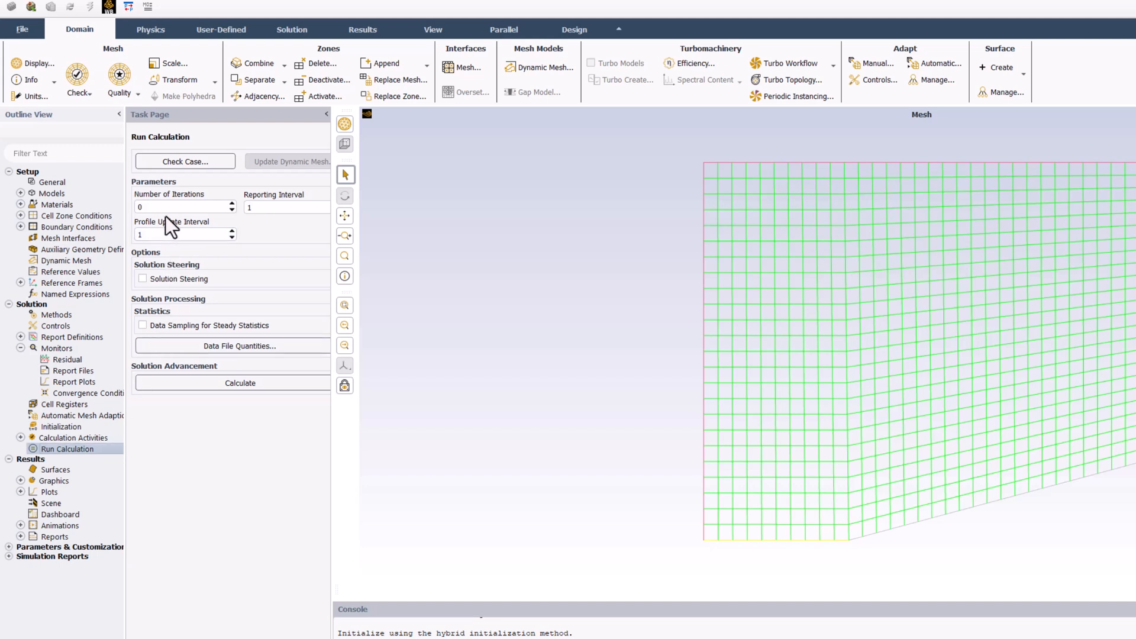
pyautogui.click(179, 206)
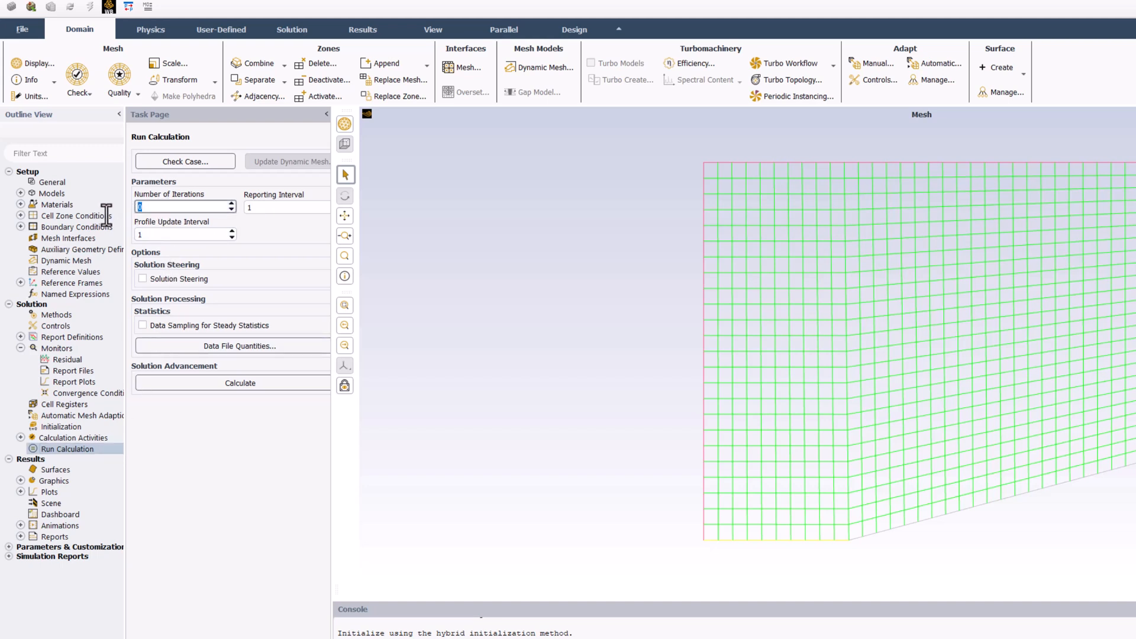
pyautogui.write('100')
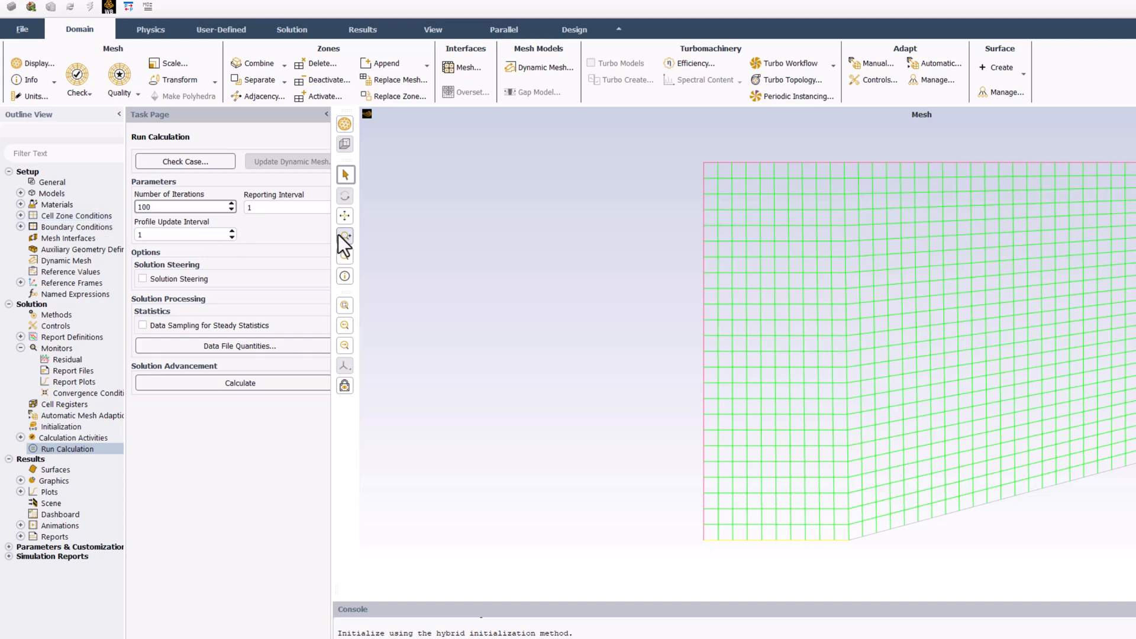
pyautogui.moveTo(301, 236)
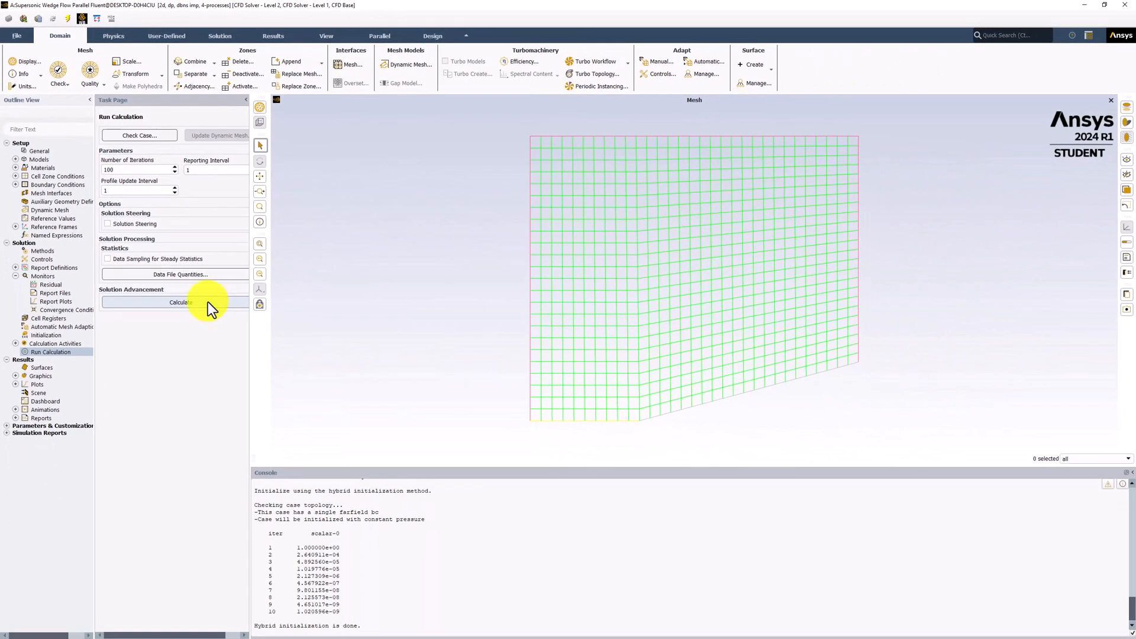
pyautogui.click(180, 301)
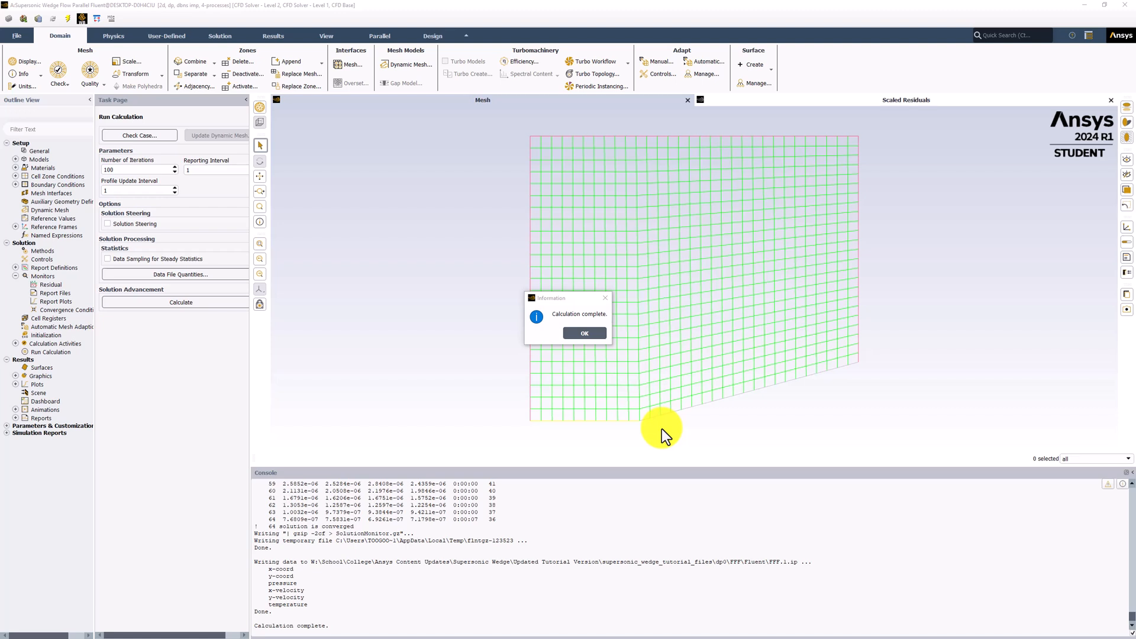
# Acknowledge the Calculation complete notice, leaving the scaled residuals plot visible.
pyautogui.click(584, 332)
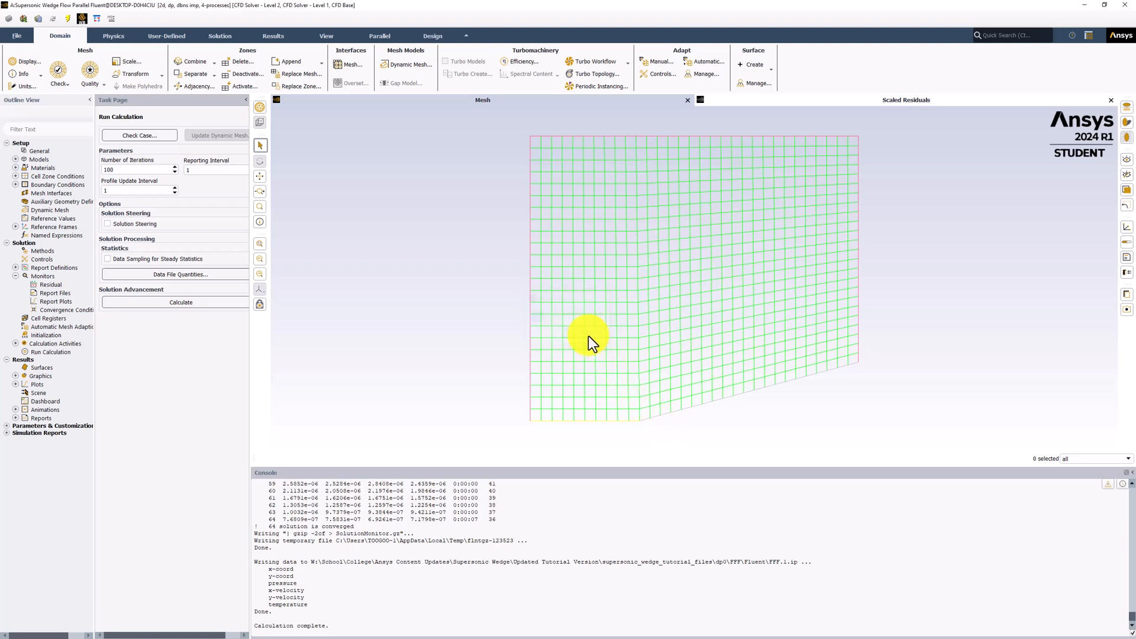
pyautogui.moveTo(593, 347)
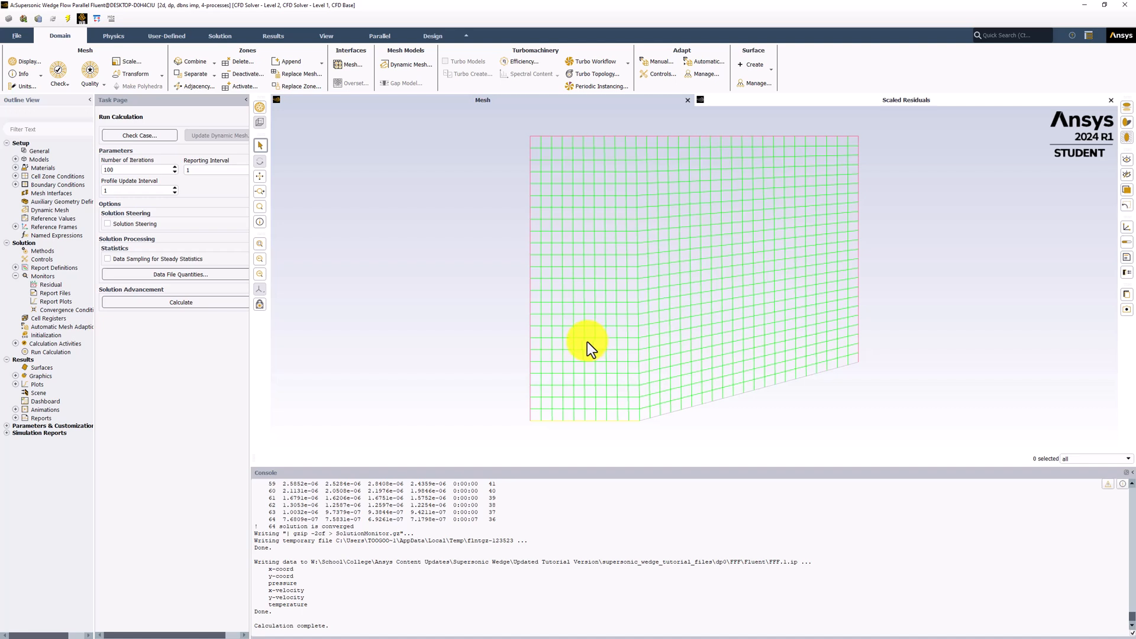
pyautogui.moveTo(778, 140)
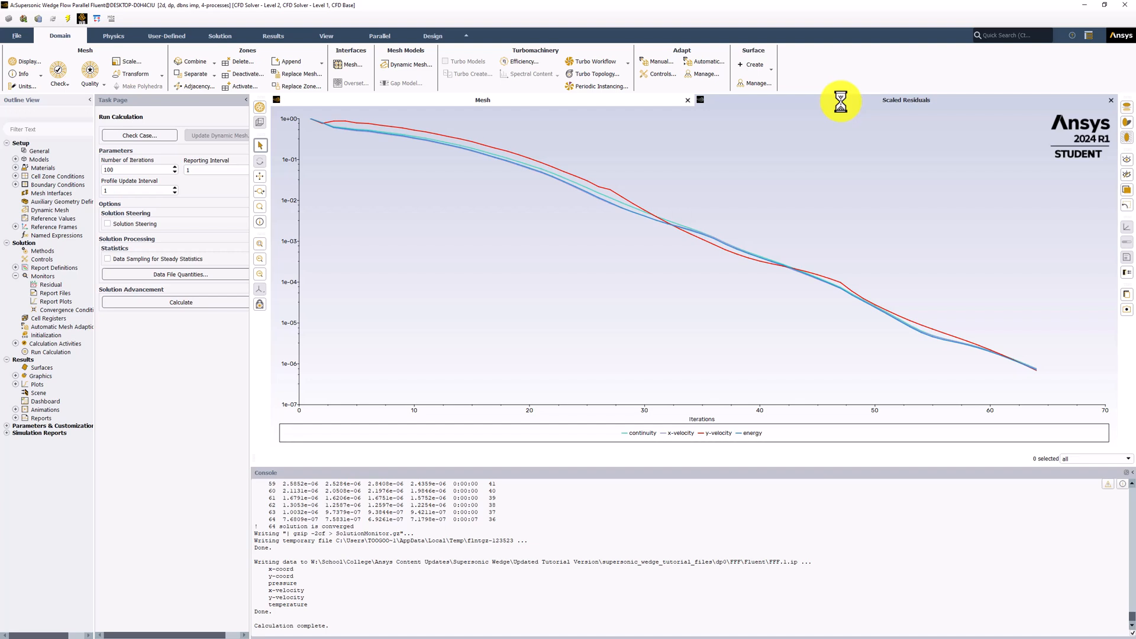
pyautogui.moveTo(818, 108)
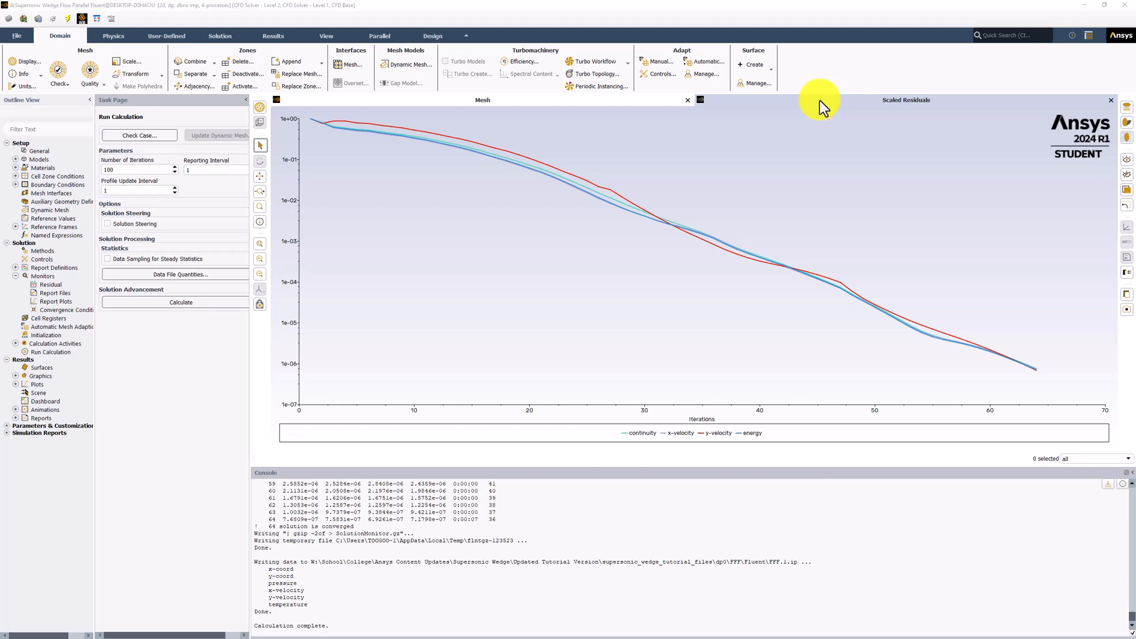
pyautogui.moveTo(350, 96)
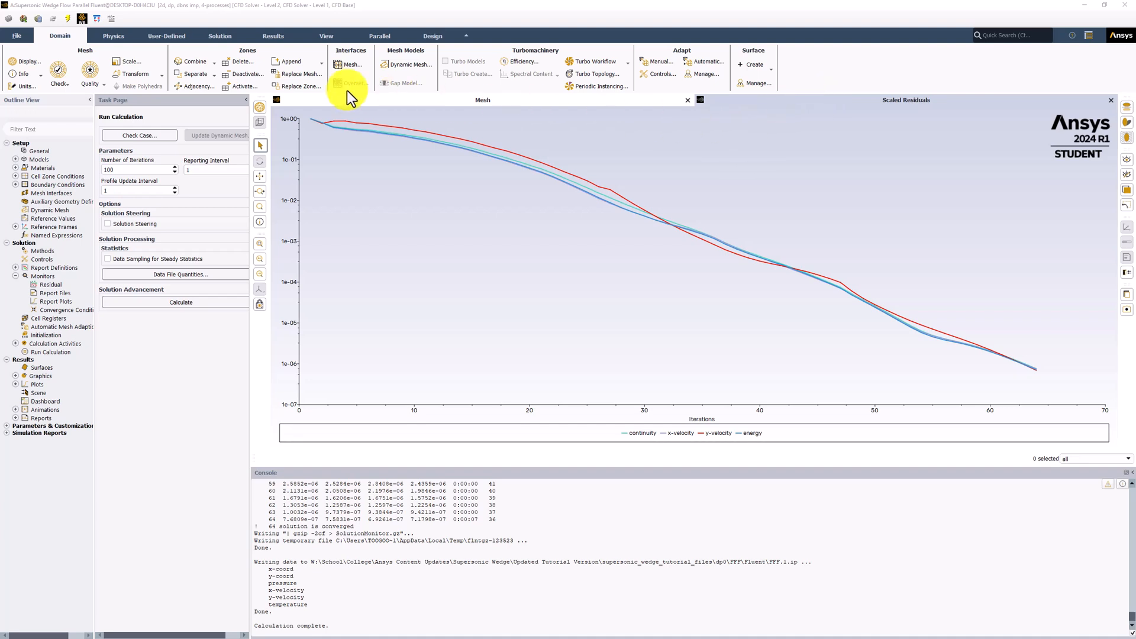